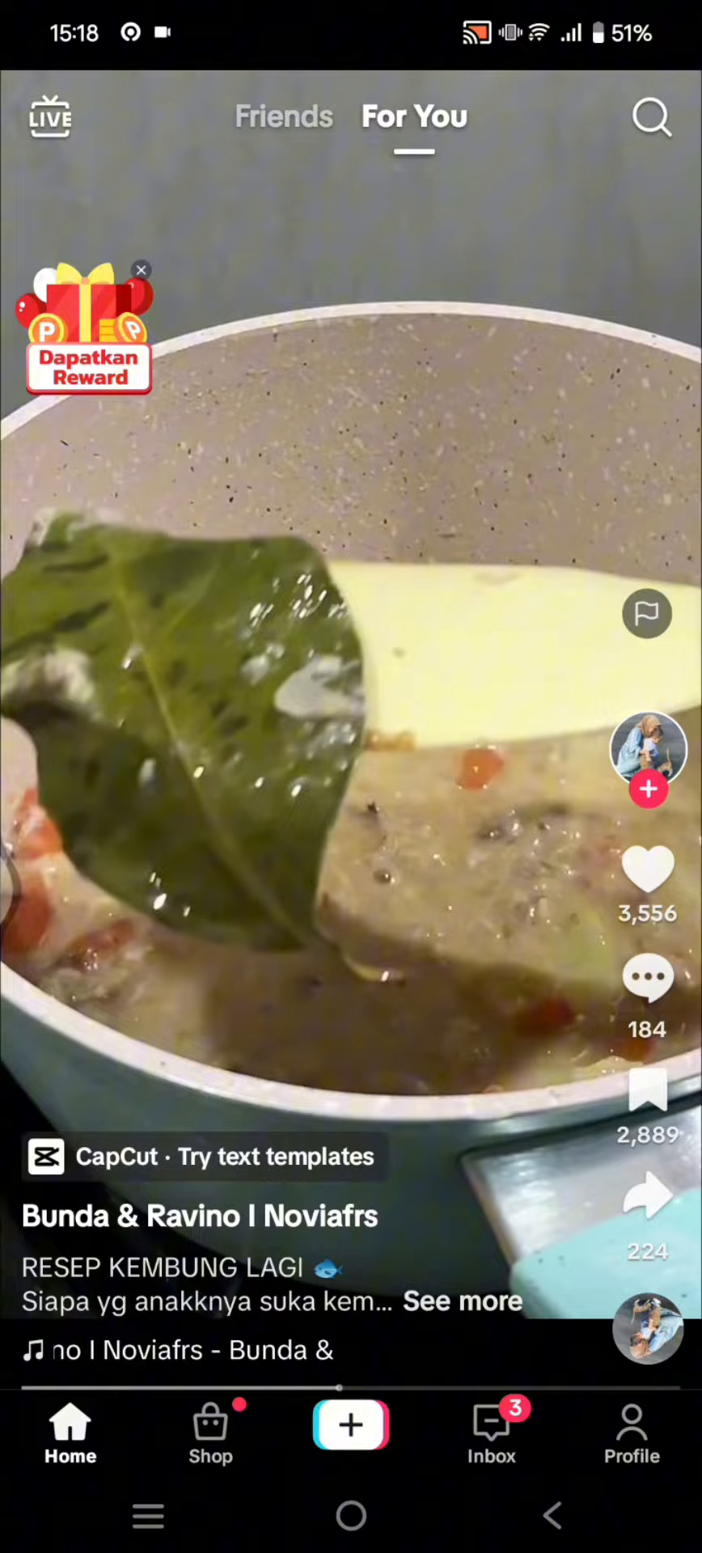
- Open the TikTok camera in 10-minute mode and start recording a clip
{"action": "left_click", "coordinate": [350, 1424]}
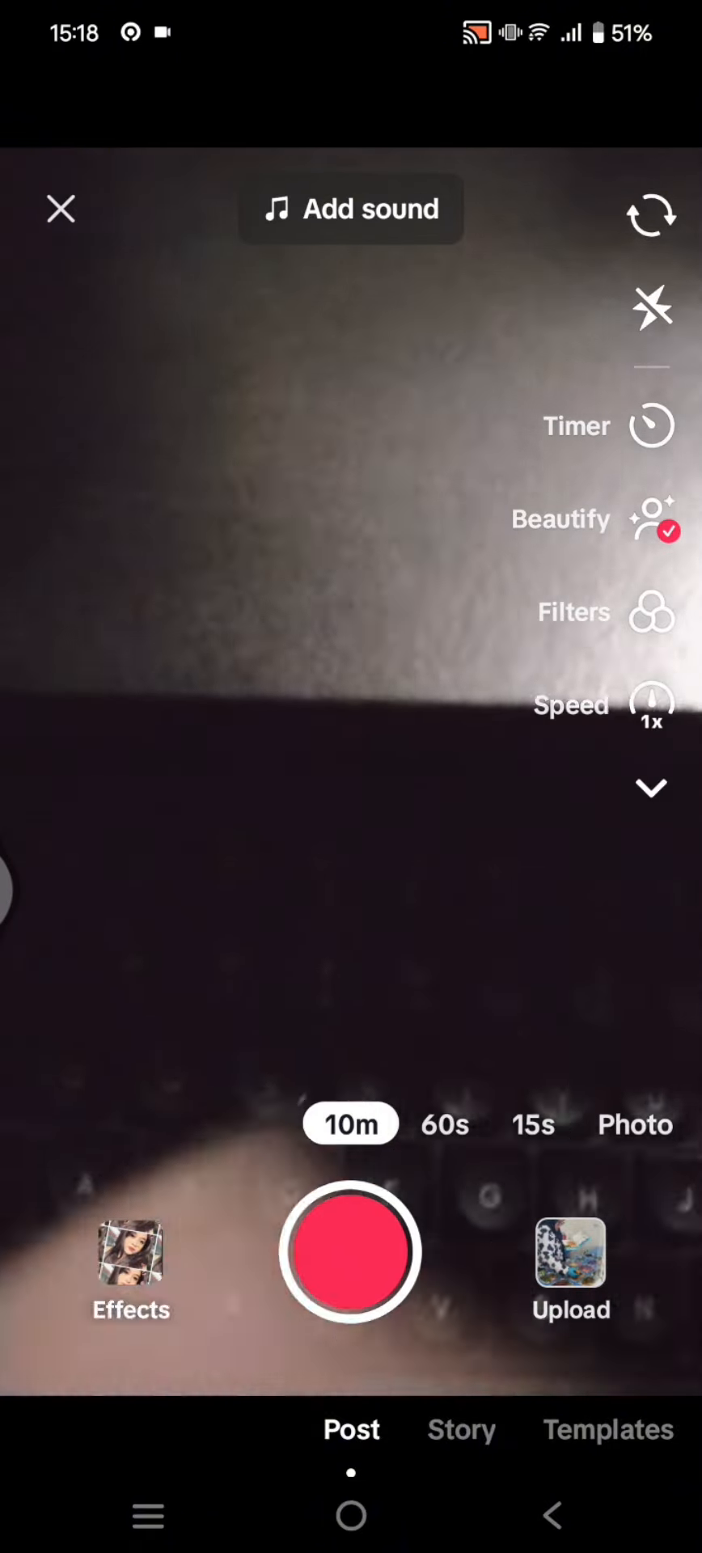
{"action": "left_click", "coordinate": [460, 1429]}
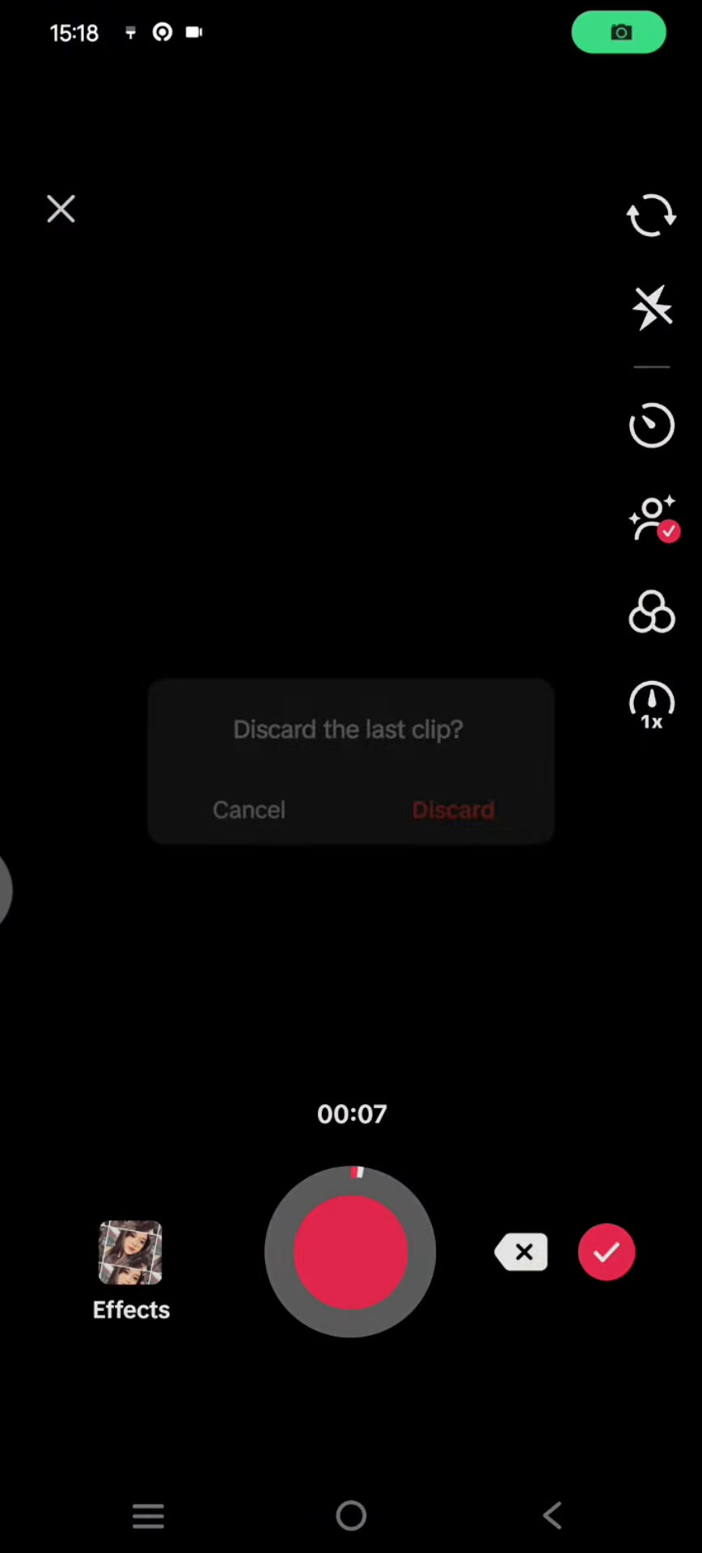
- Discard the recorded clip and open the upload gallery to pick a video
{"action": "left_click", "coordinate": [453, 809]}
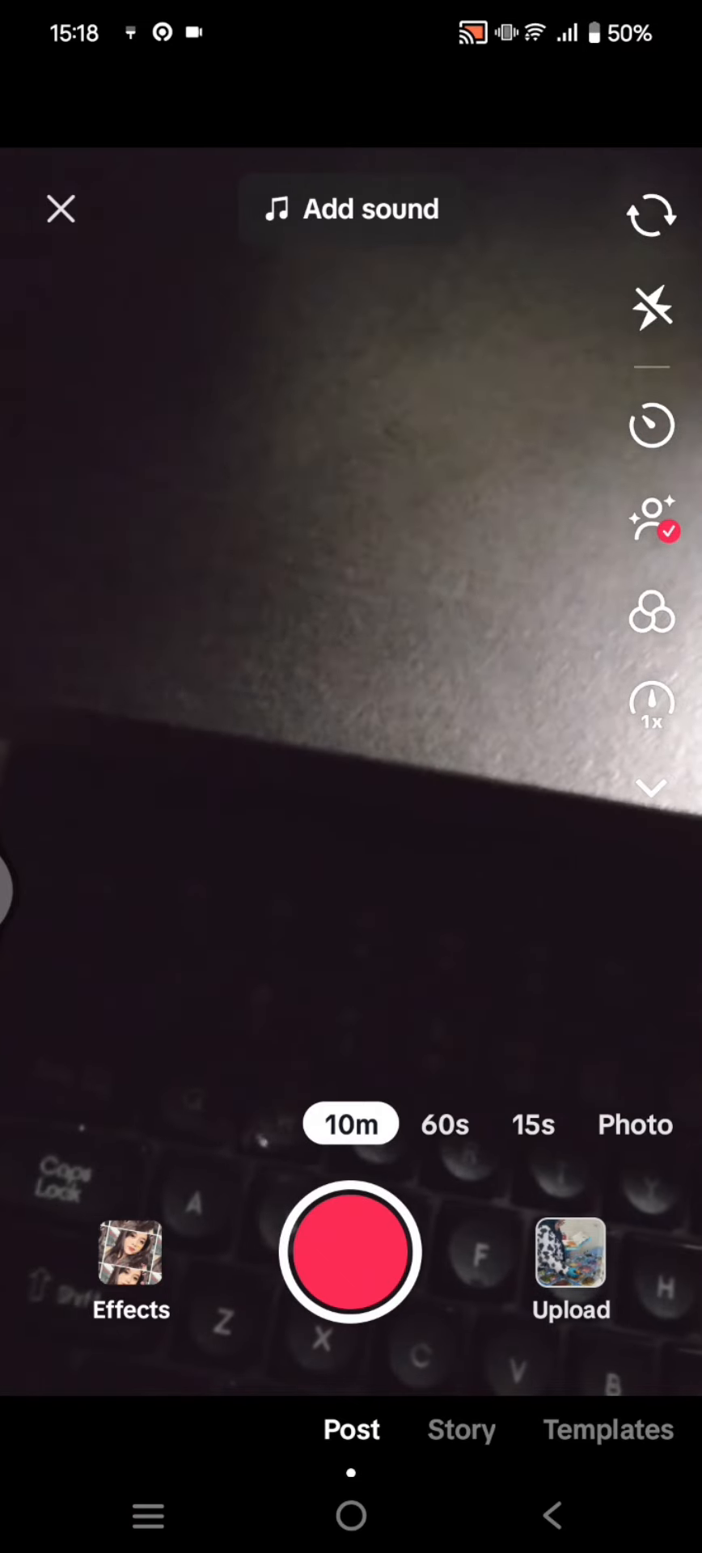
{"action": "left_click", "coordinate": [571, 1254]}
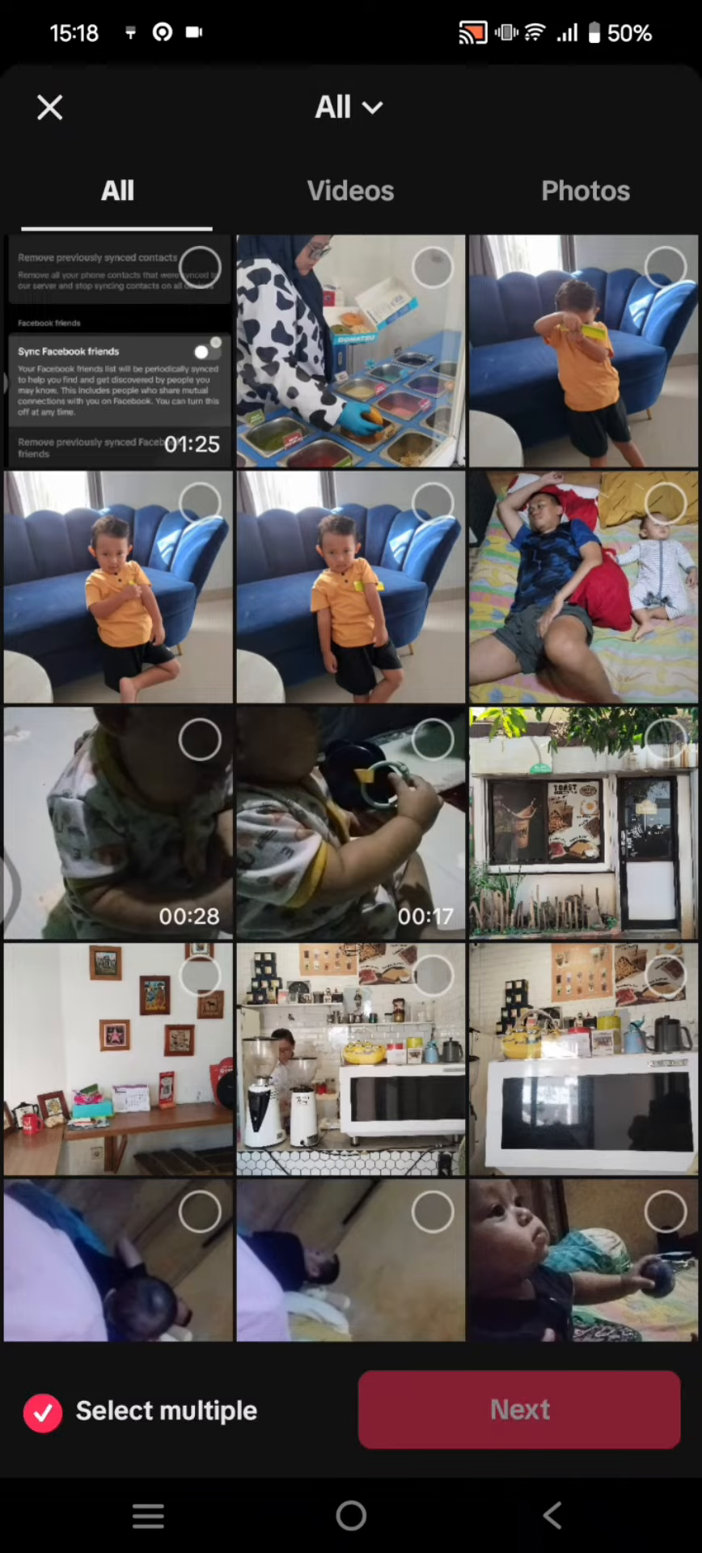